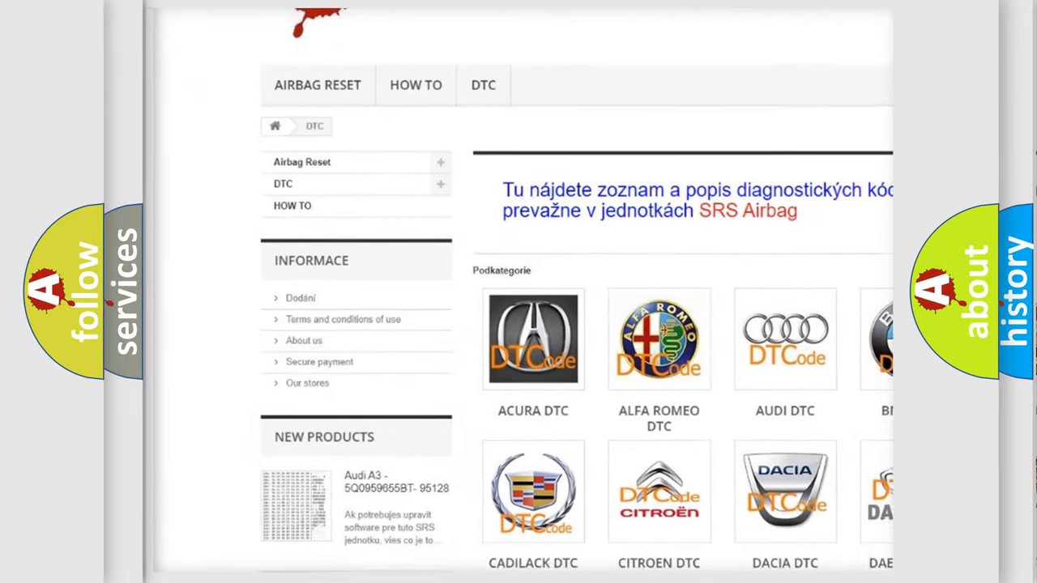
{"action": "scroll", "scroll_direction": "down", "scroll_amount": 3}
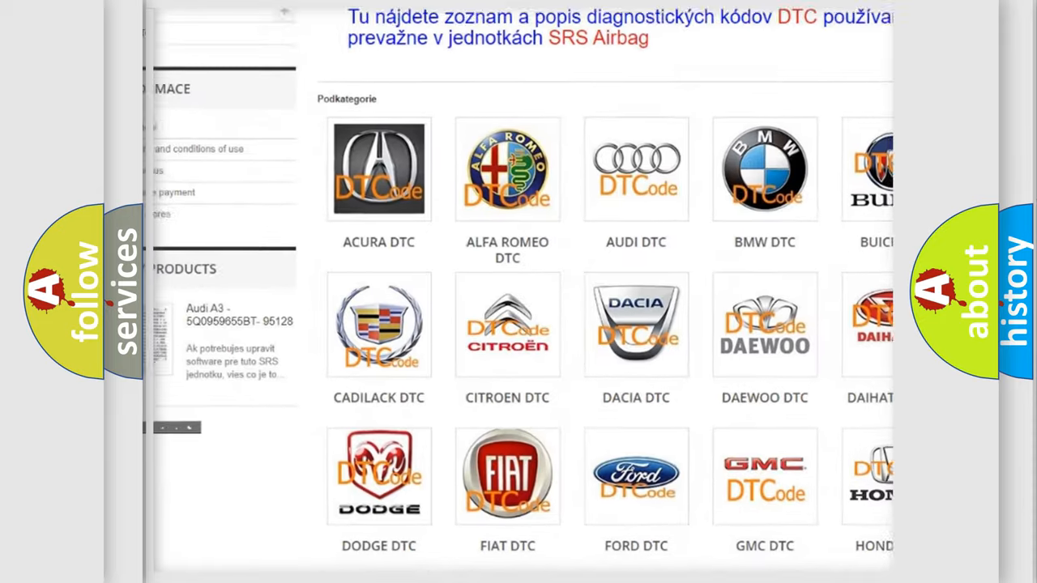
{"action": "scroll", "scroll_direction": "down", "scroll_amount": 3}
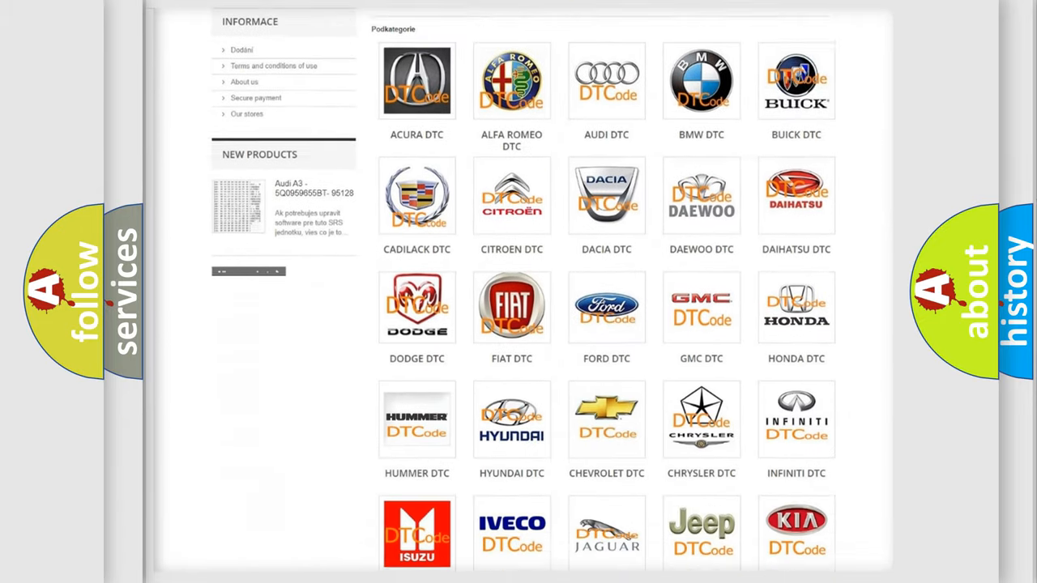
{"action": "scroll", "scroll_direction": "down", "scroll_amount": 3}
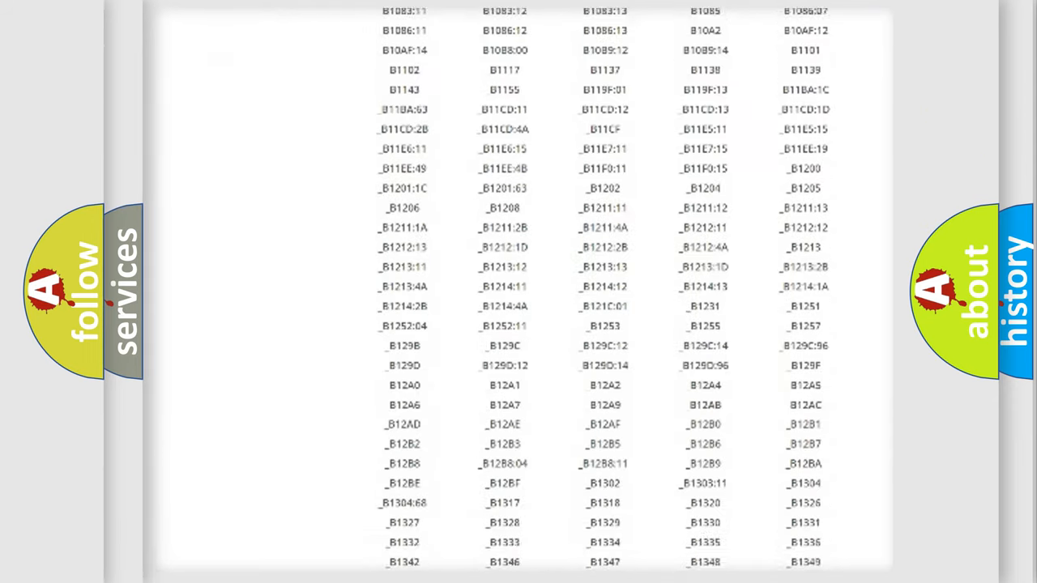
{"action": "scroll", "scroll_direction": "down", "scroll_amount": 3}
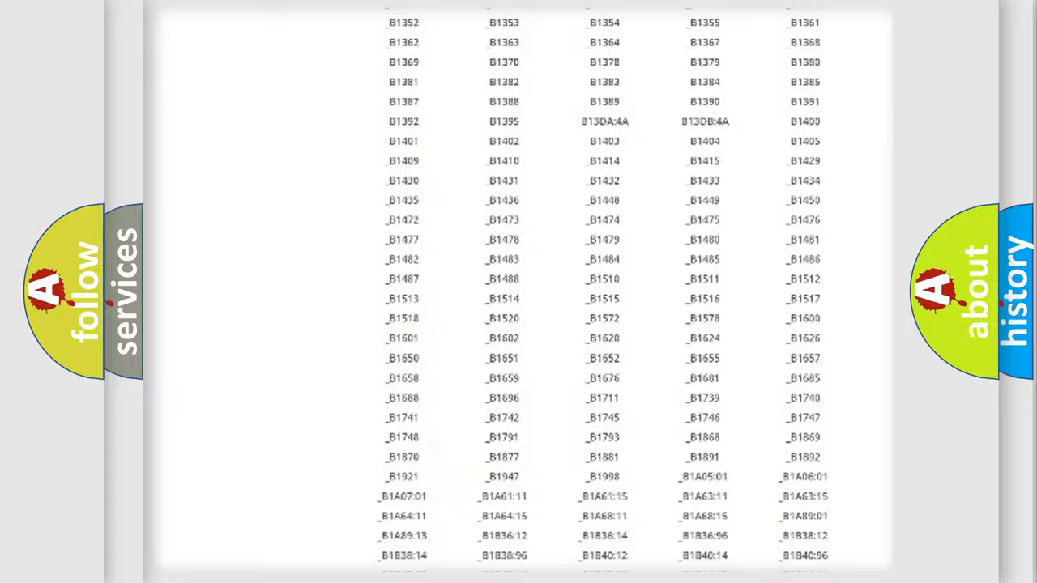
{"action": "scroll", "scroll_direction": "up", "scroll_amount": 3}
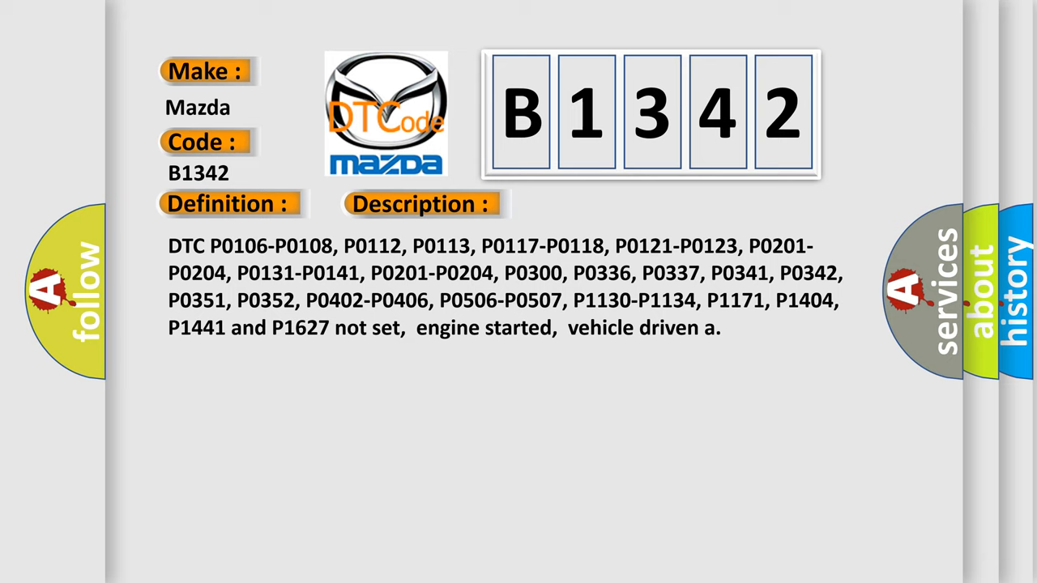
{"action": "left_click", "coordinate": [593, 204]}
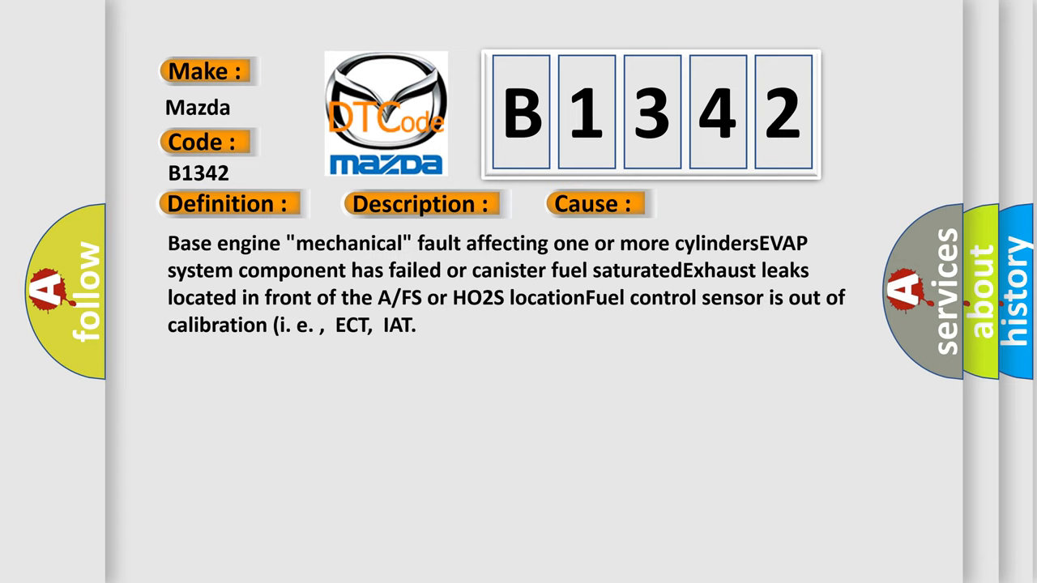